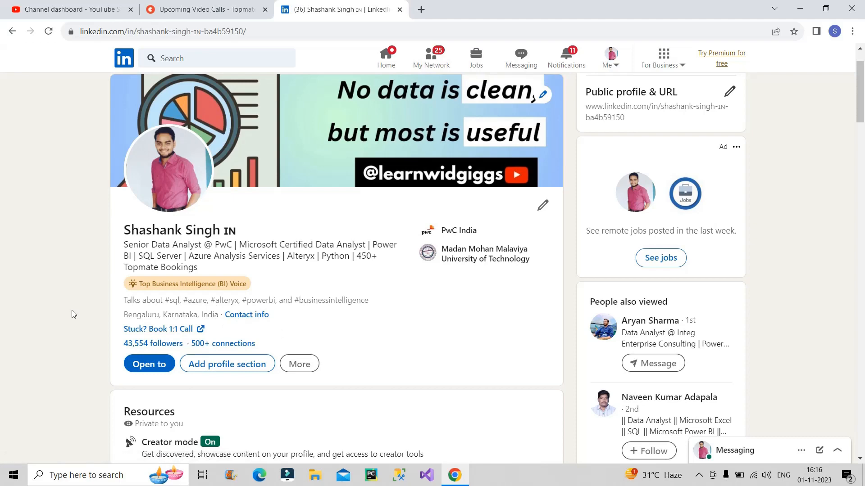
mouse_move(302, 311)
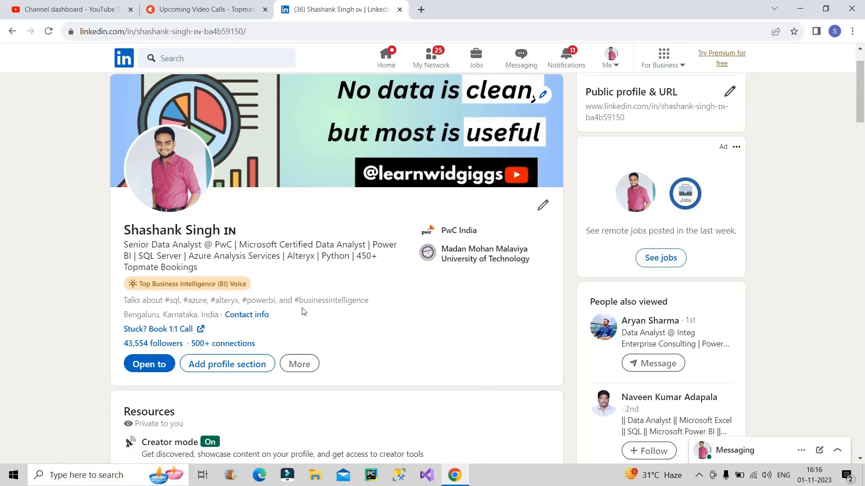
Step: Review the profile's open-to options, then read Turing's remote Data Analyst job details
scroll(down, 3)
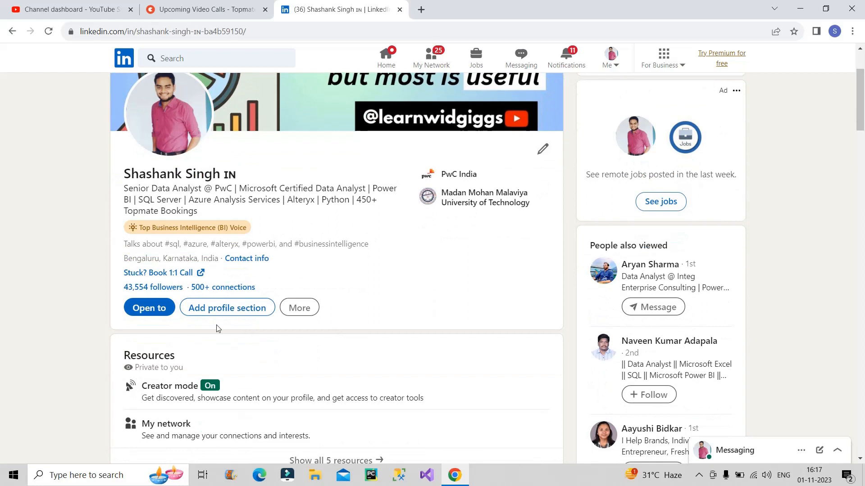
click(148, 307)
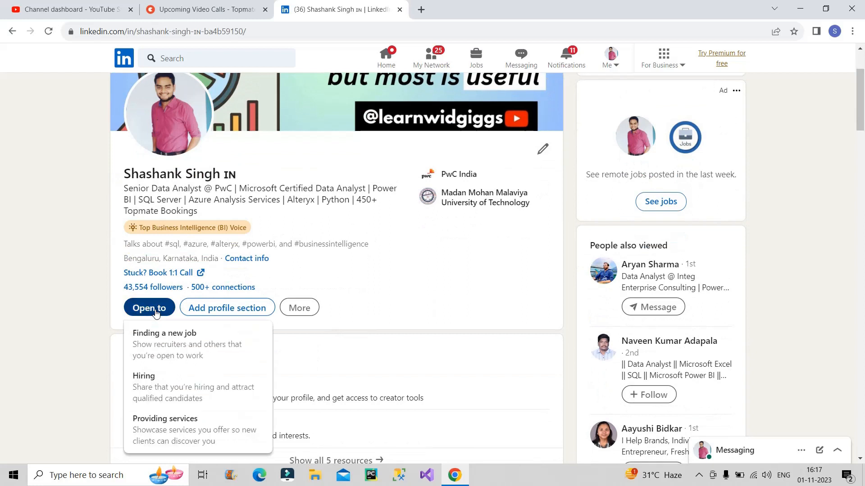
mouse_move(164, 333)
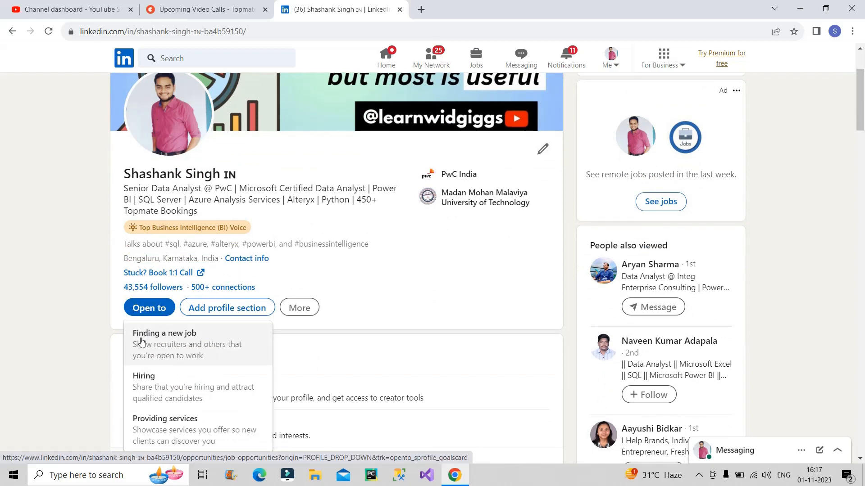
mouse_move(161, 344)
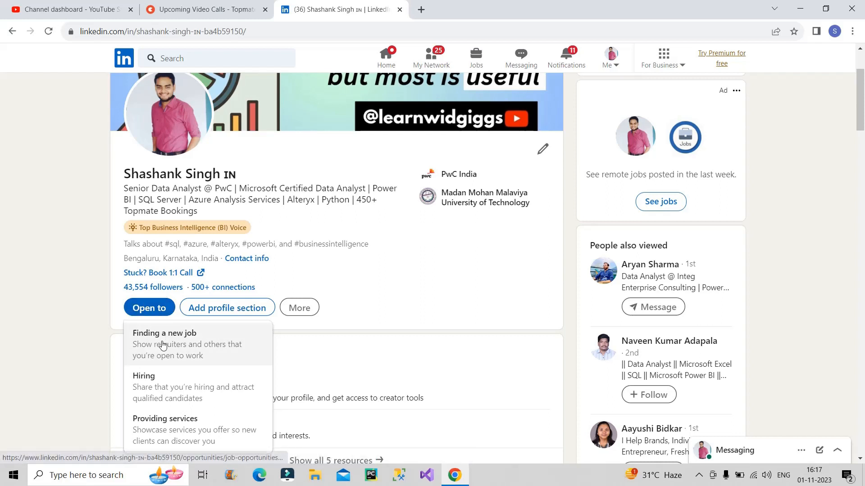
mouse_move(164, 344)
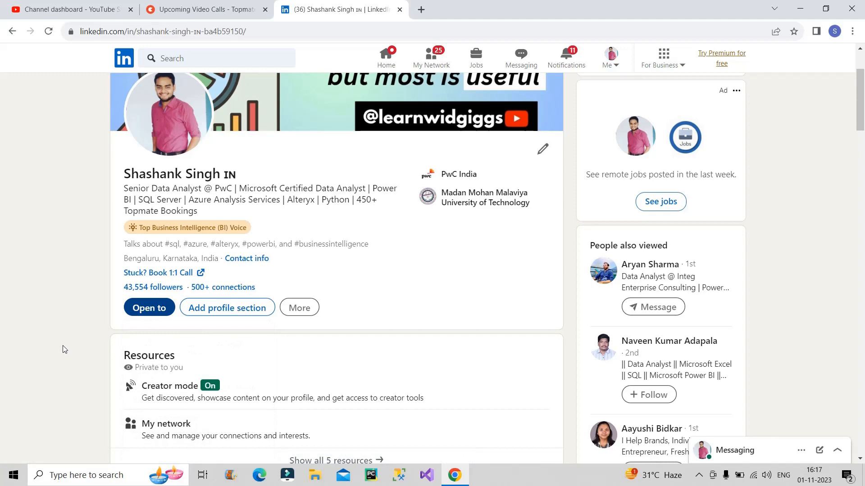
mouse_move(406, 90)
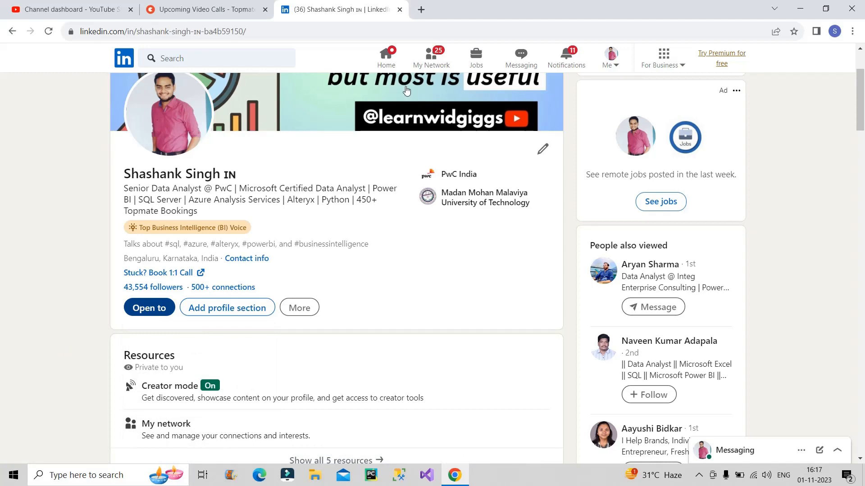
click(476, 58)
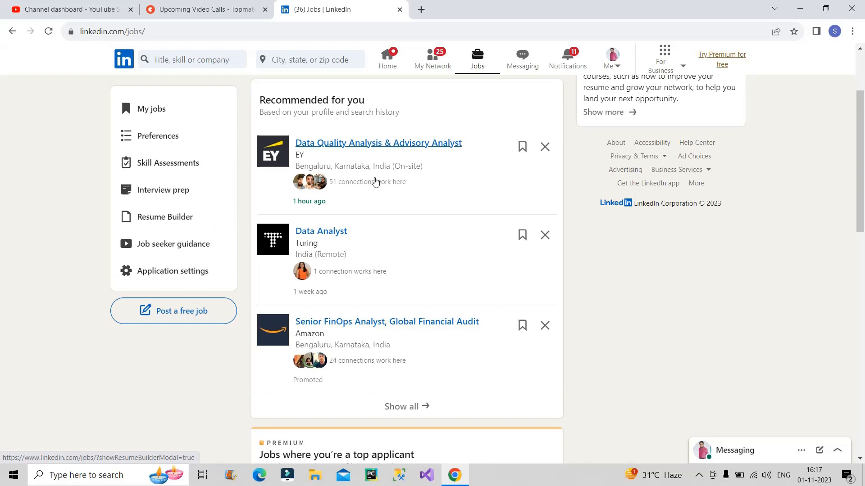
click(320, 230)
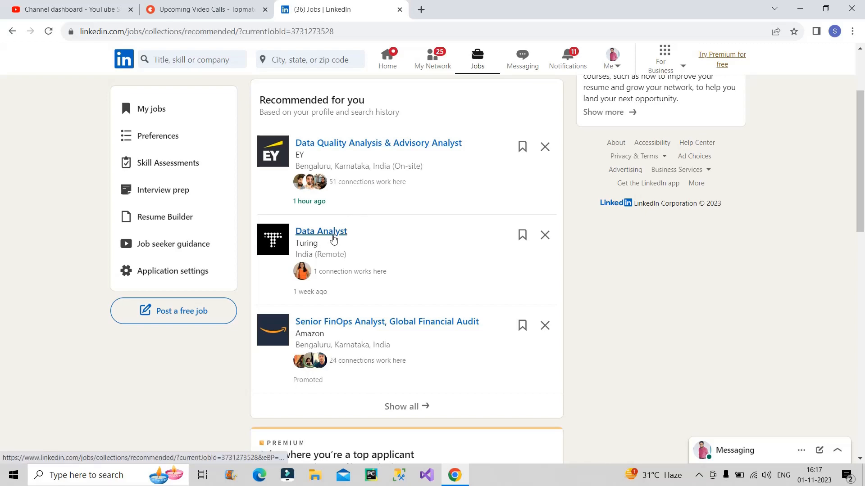
click(320, 231)
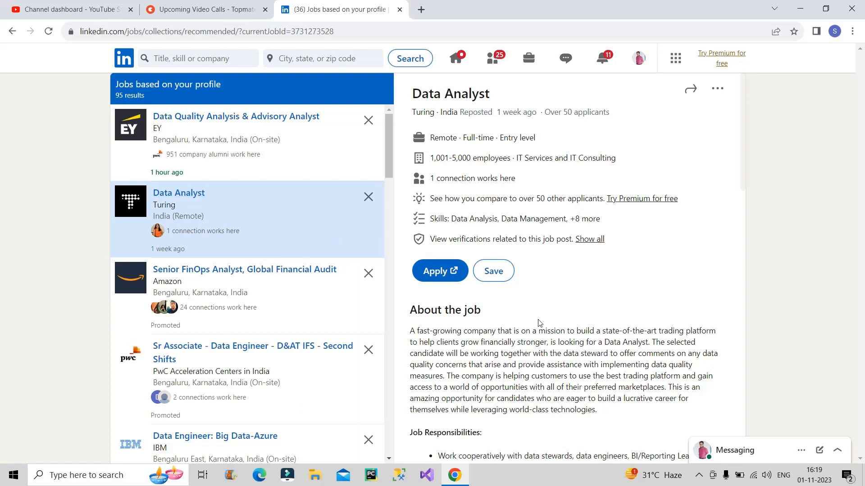
scroll(down, 3)
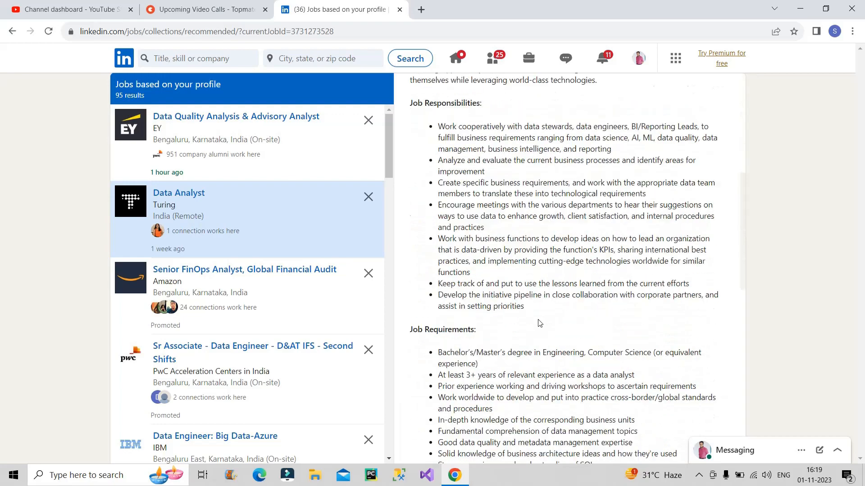
scroll(down, 3)
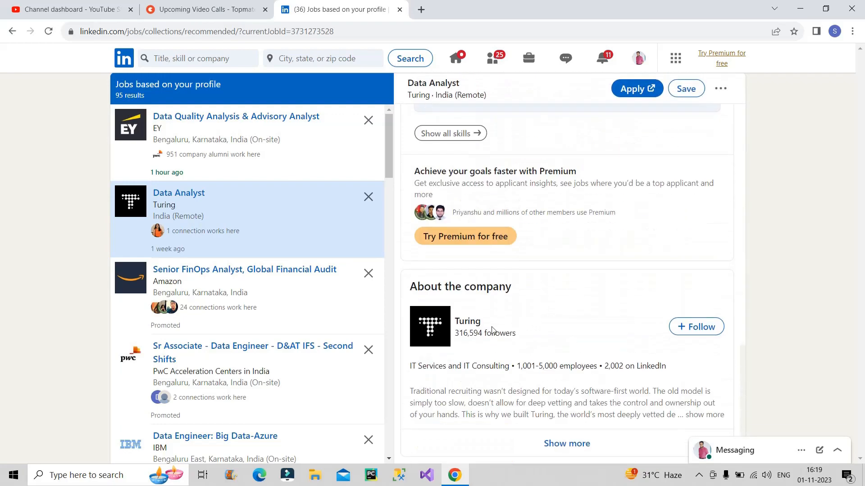
Step: Follow Turing from its company page and dismiss the post-notifications prompt
click(468, 321)
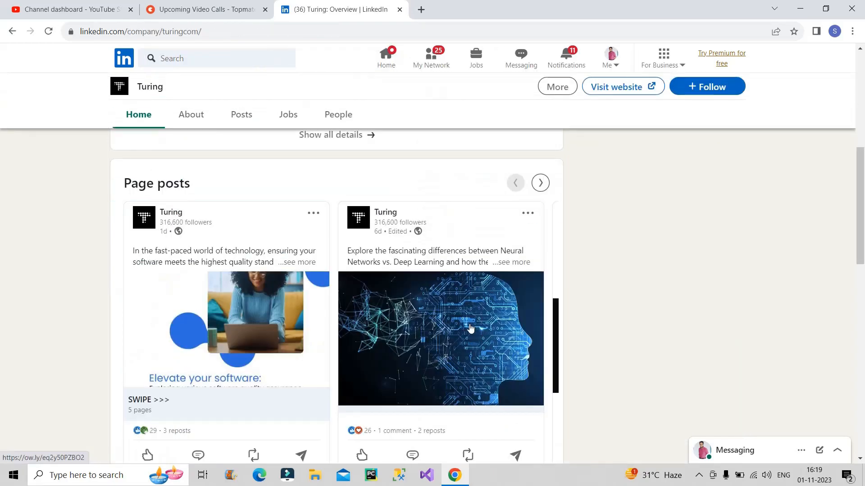
mouse_move(31, 262)
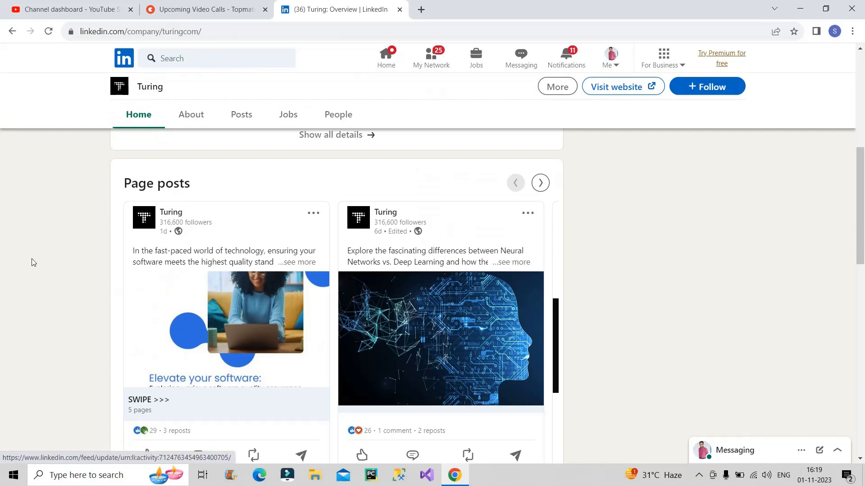
scroll(up, 3)
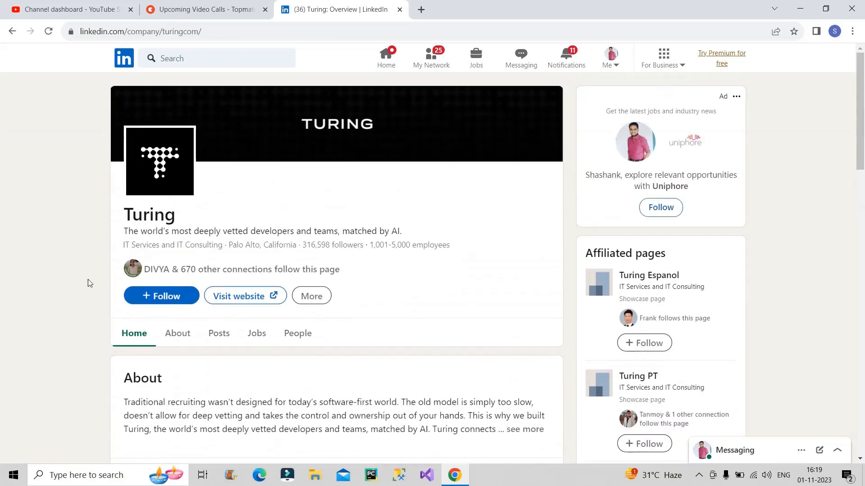
click(161, 295)
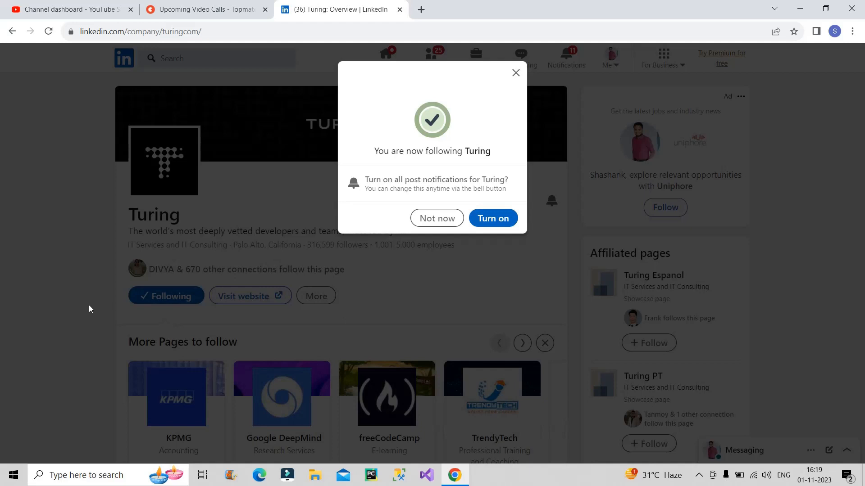
click(436, 218)
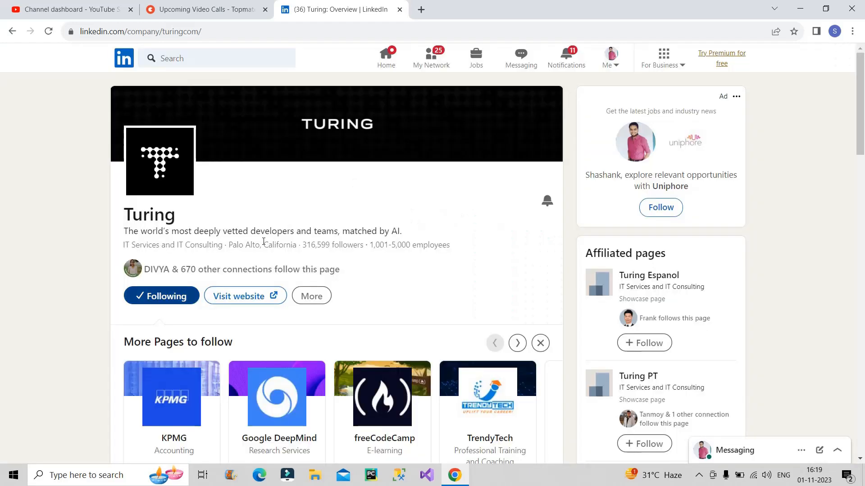
mouse_move(71, 346)
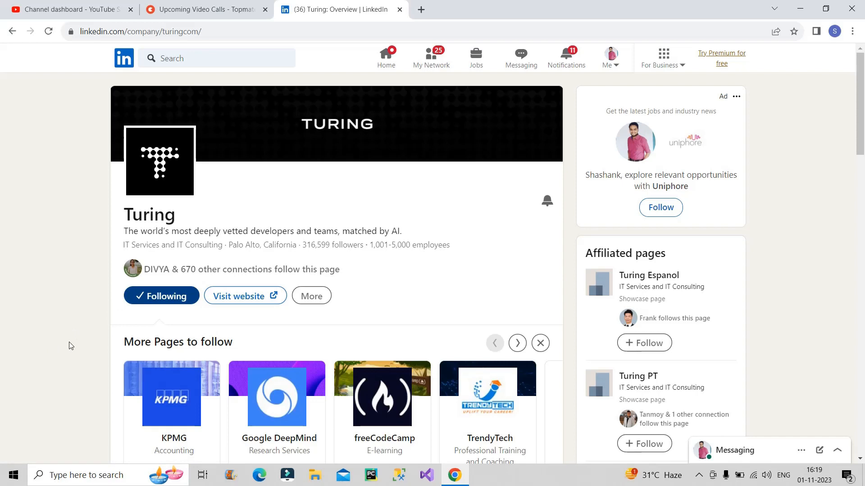
Step: Like Turing's 'Elevate your software' post, bringing its reactions to 30
scroll(down, 3)
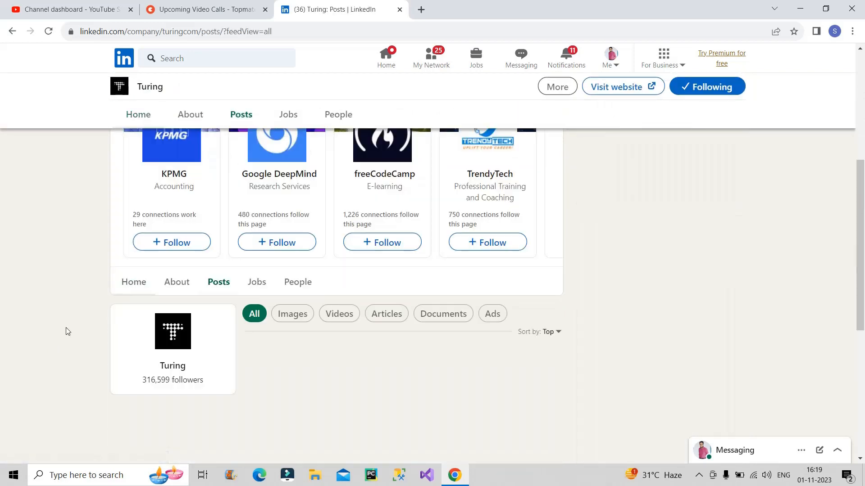
scroll(down, 3)
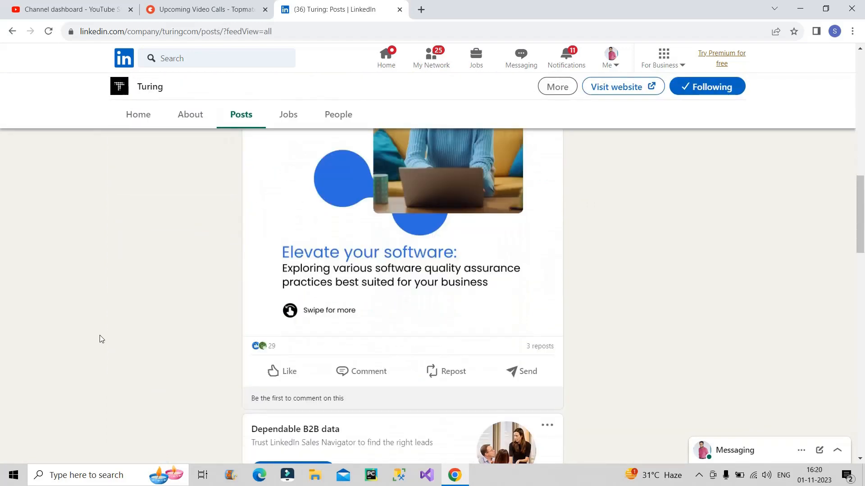
mouse_move(282, 324)
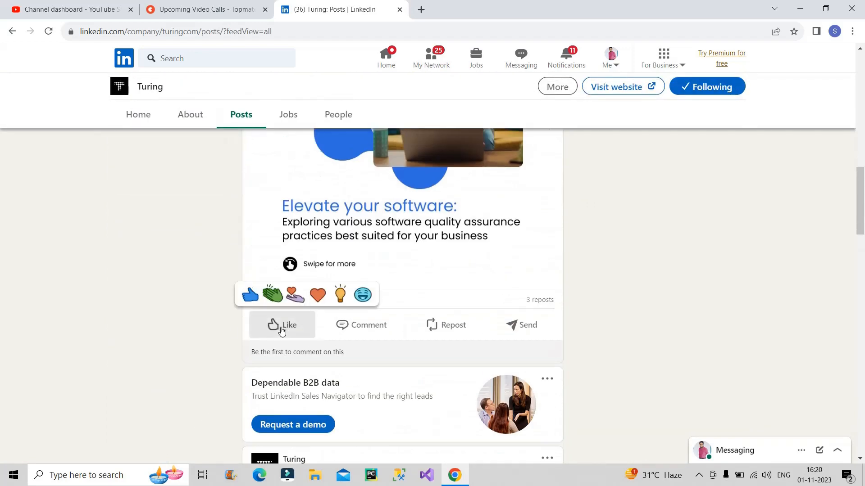
scroll(down, 3)
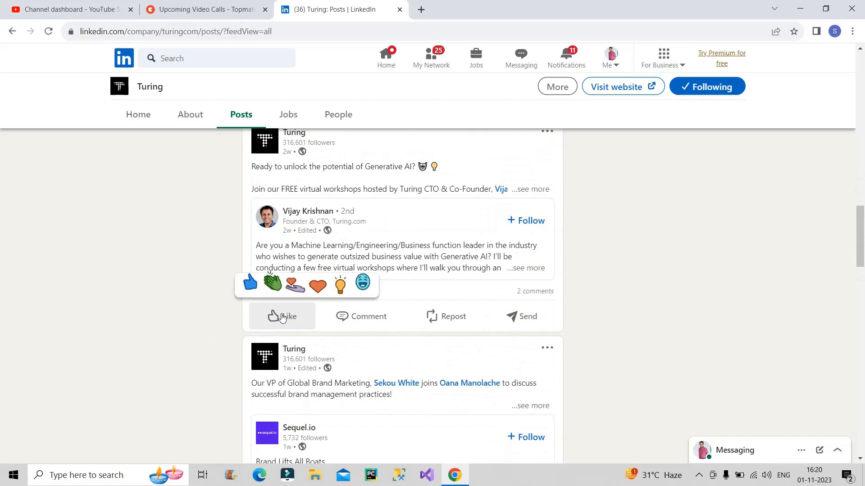
click(281, 316)
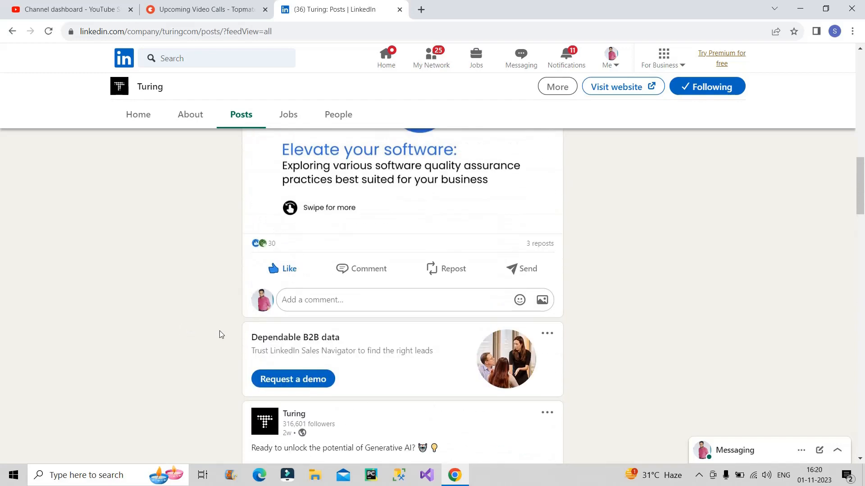
mouse_move(204, 331)
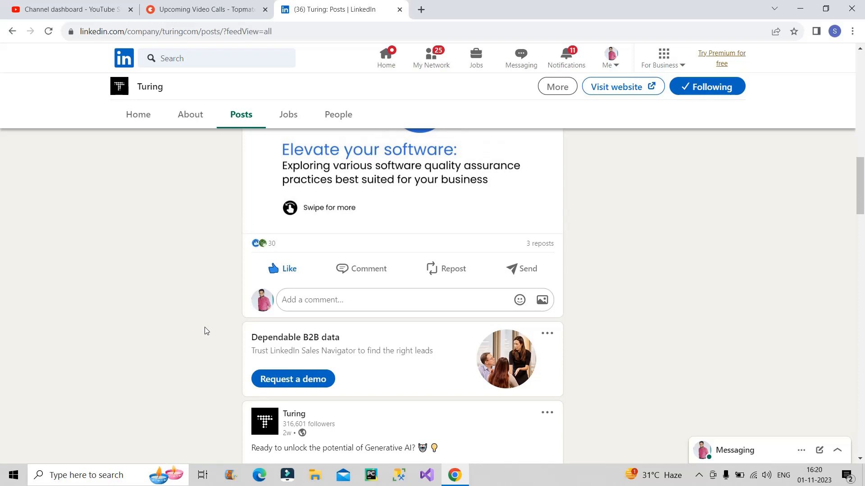
scroll(up, 3)
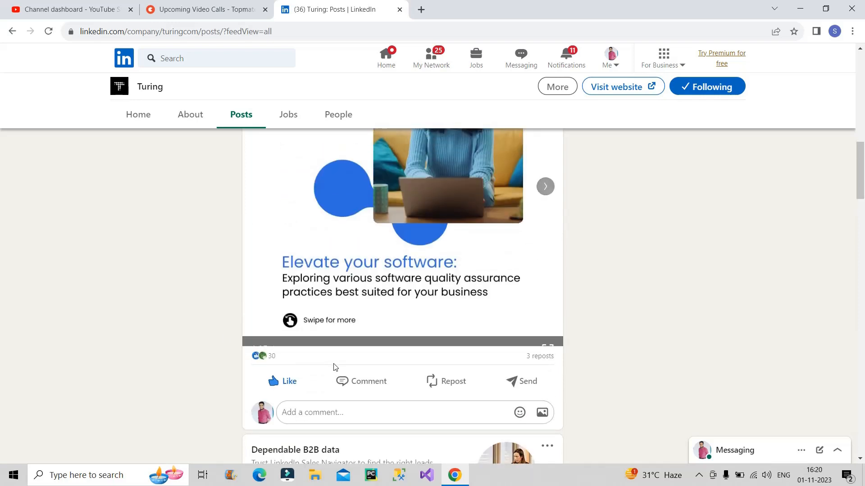
mouse_move(166, 373)
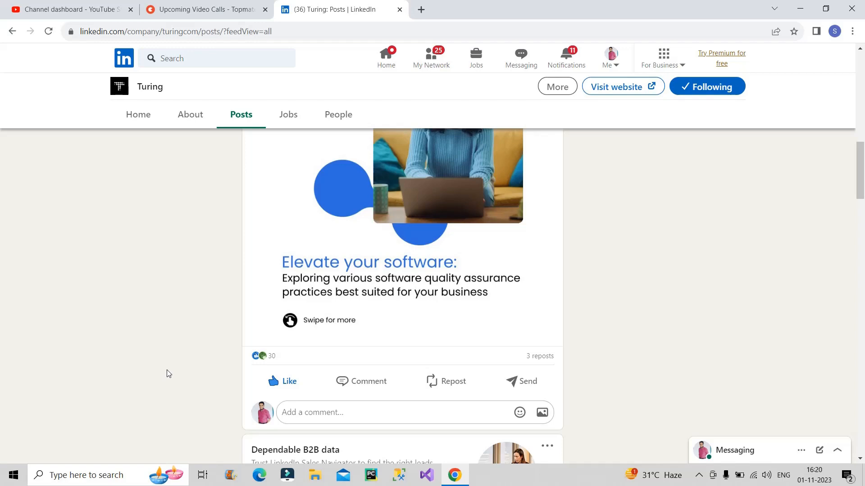
scroll(up, 3)
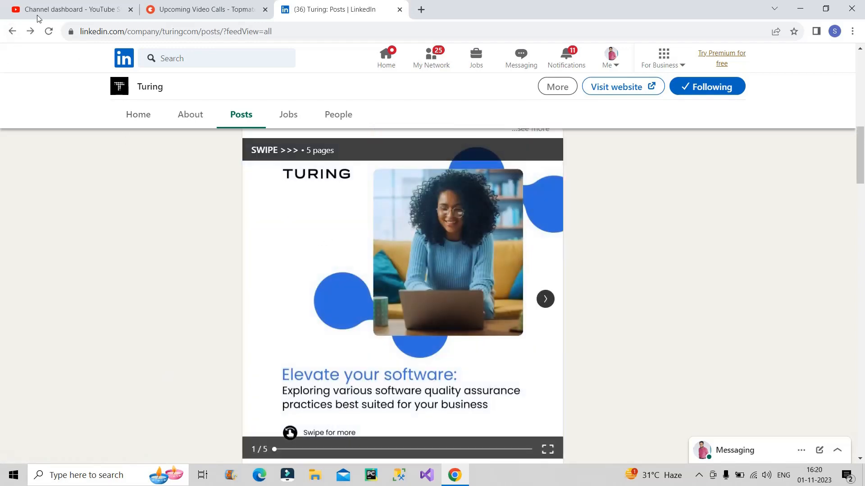
Step: Go back to the Jobs page showing Turing's remote Data Analyst listing
click(475, 57)
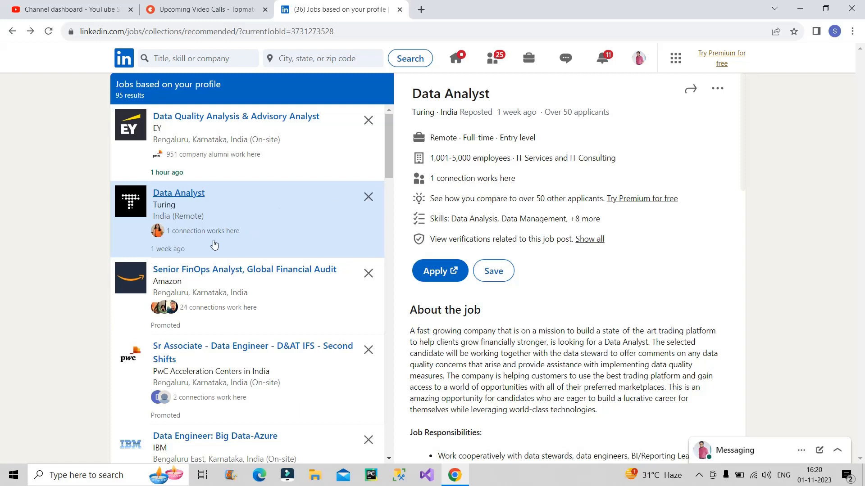
mouse_move(242, 245)
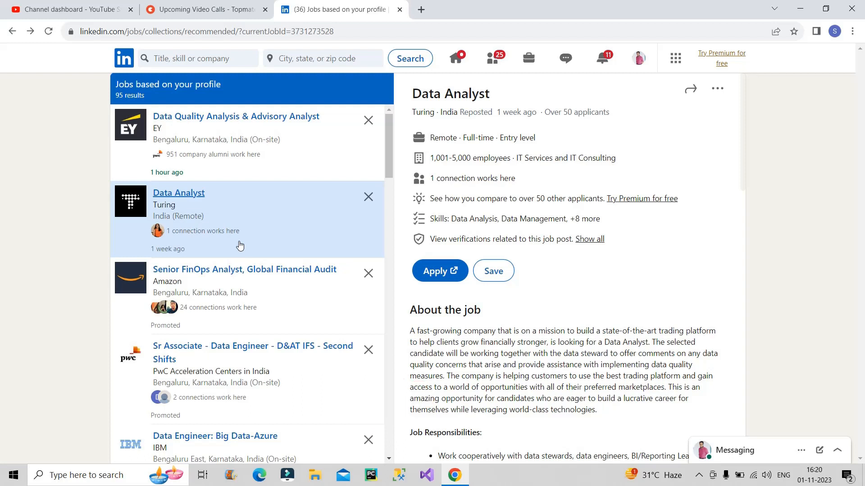
mouse_move(168, 208)
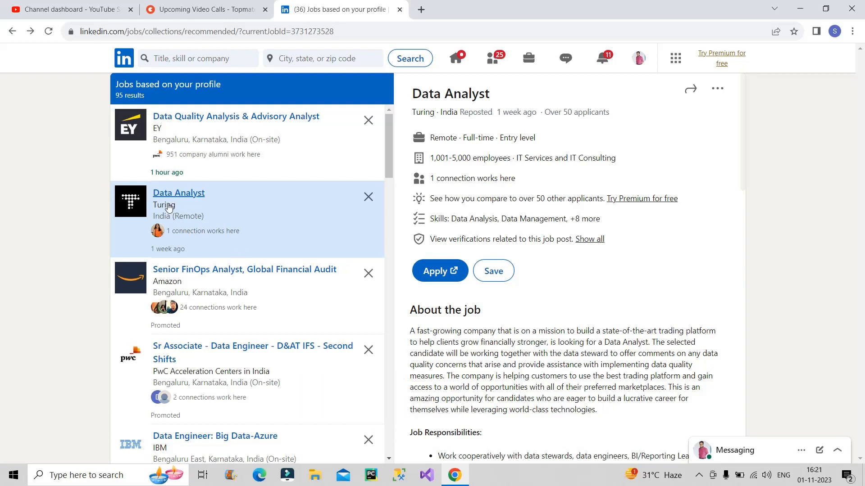
mouse_move(191, 248)
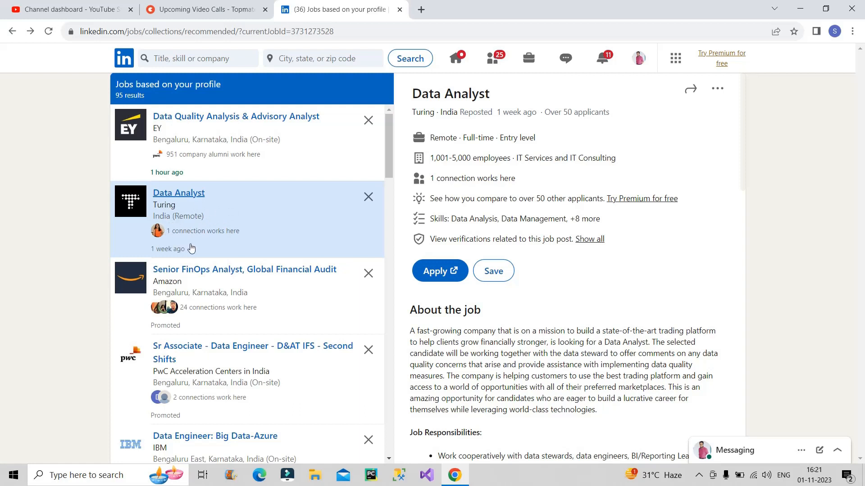
mouse_move(194, 246)
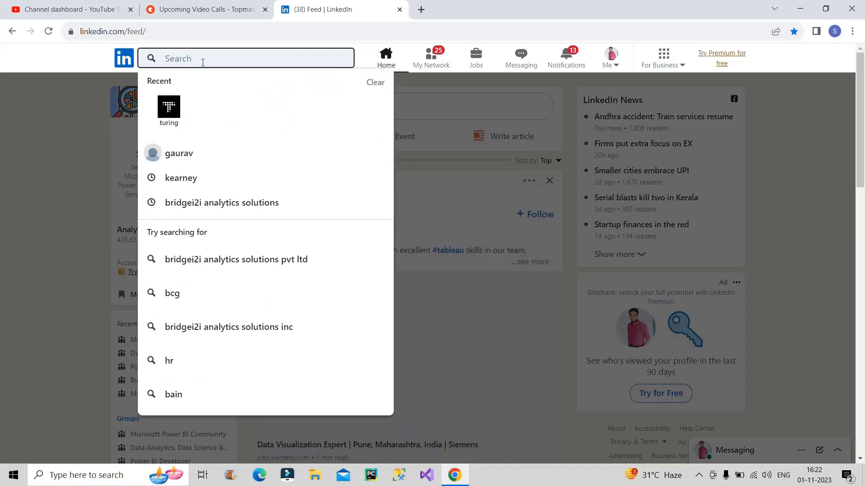
Step: Search LinkedIn for 'turing' and scroll down to the people results
text(turing)
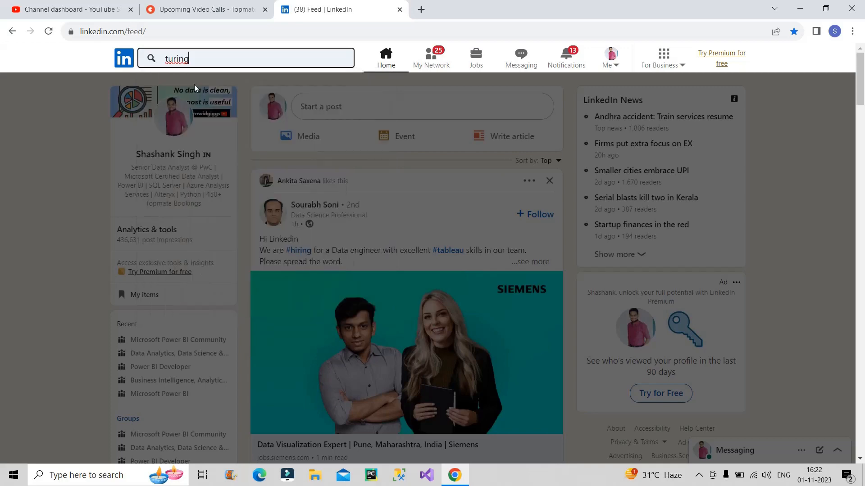
key(Return)
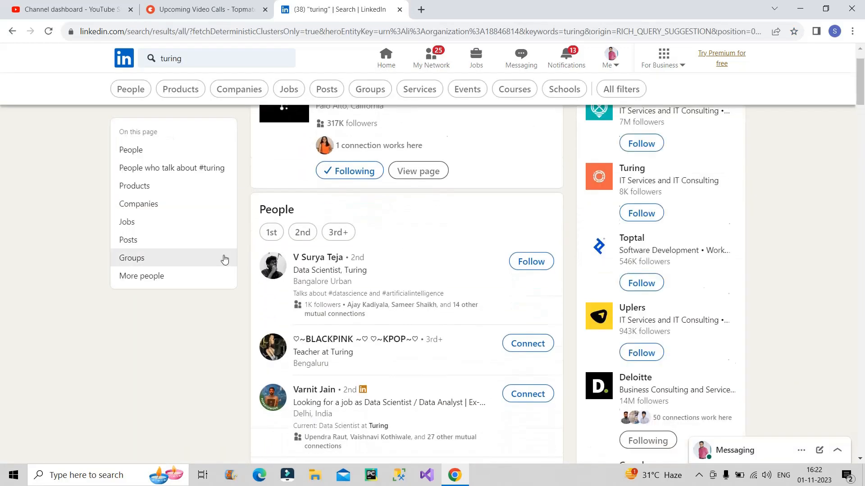
scroll(down, 3)
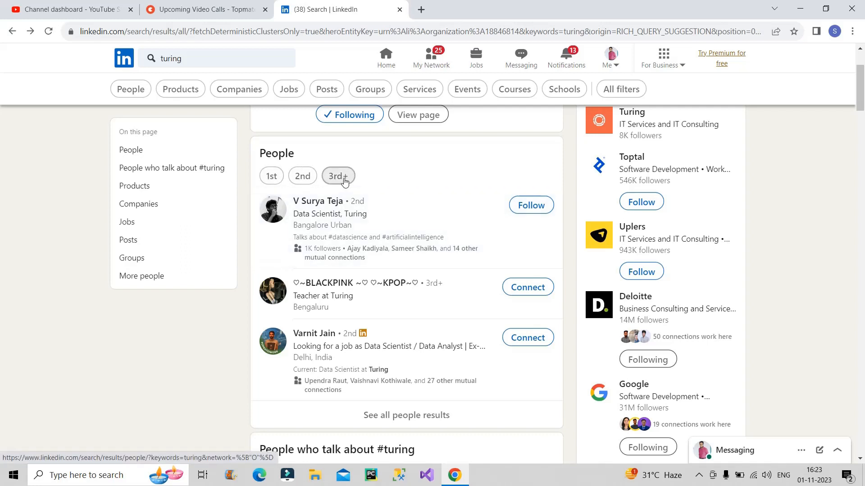
mouse_move(302, 177)
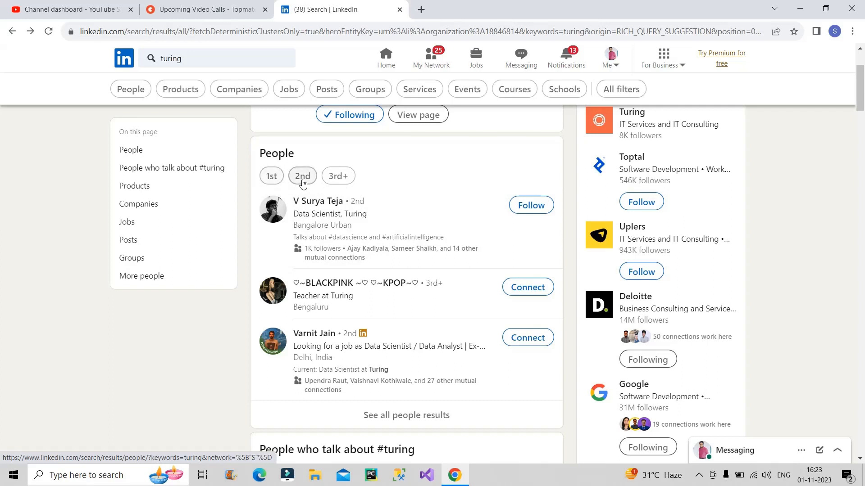
Step: Filter the 'turing' people results to 2nd-degree connections and browse the 490 profiles
click(301, 176)
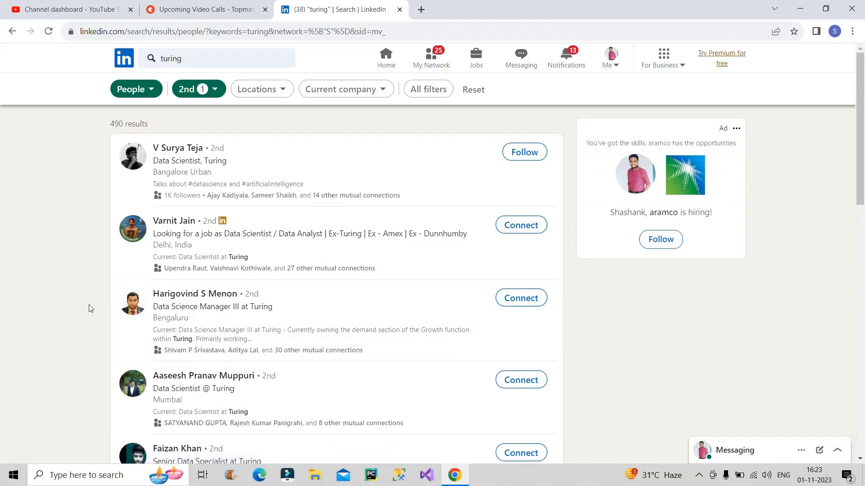
mouse_move(515, 291)
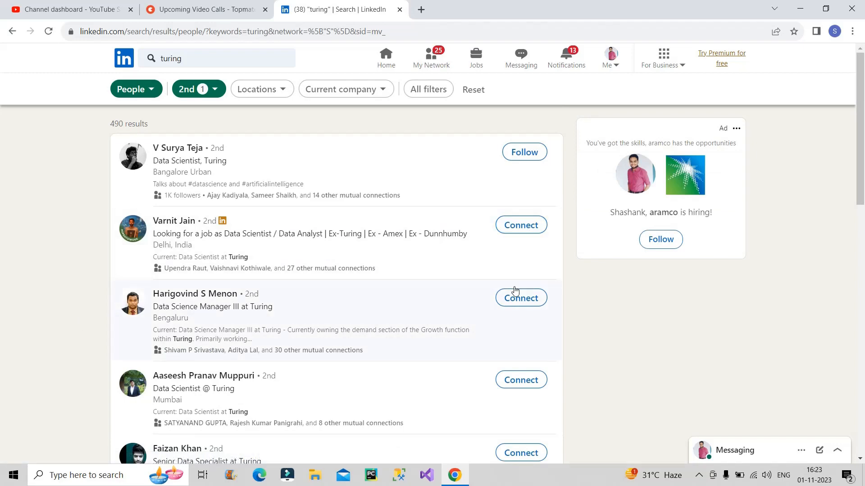
scroll(down, 3)
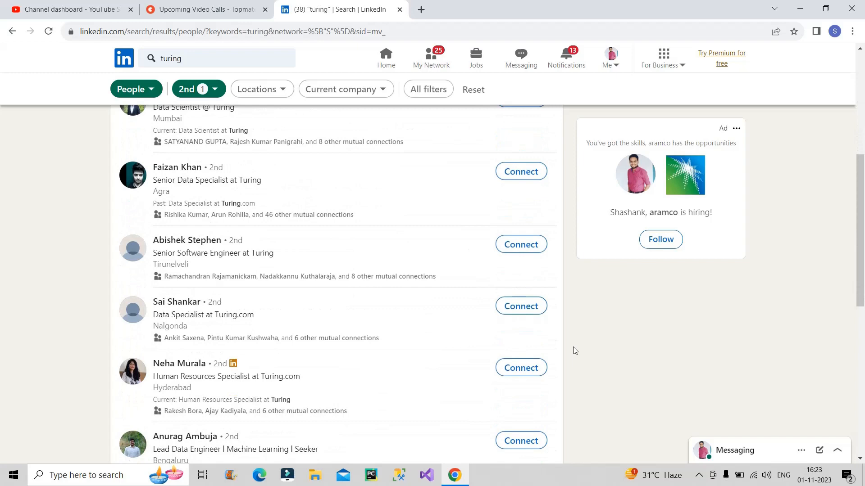
scroll(down, 3)
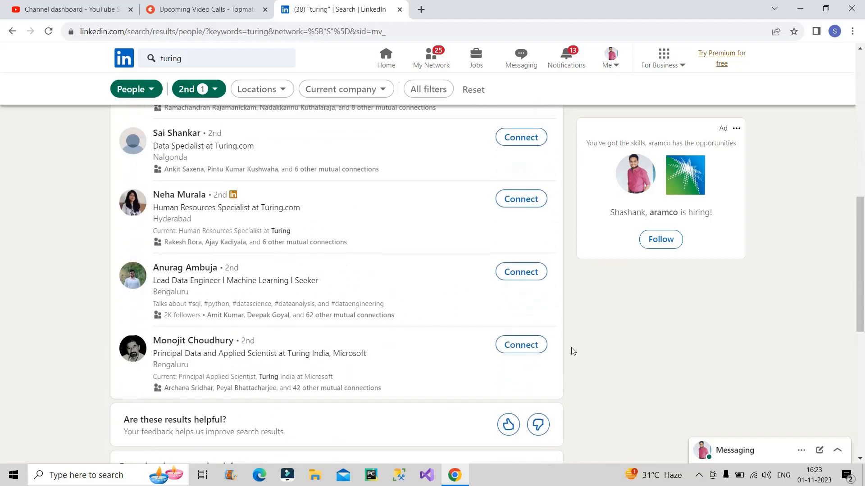
scroll(up, 3)
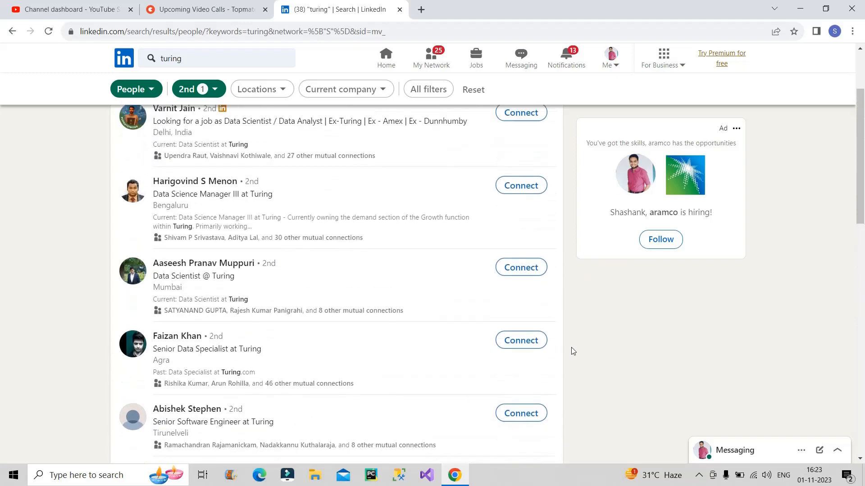
scroll(up, 3)
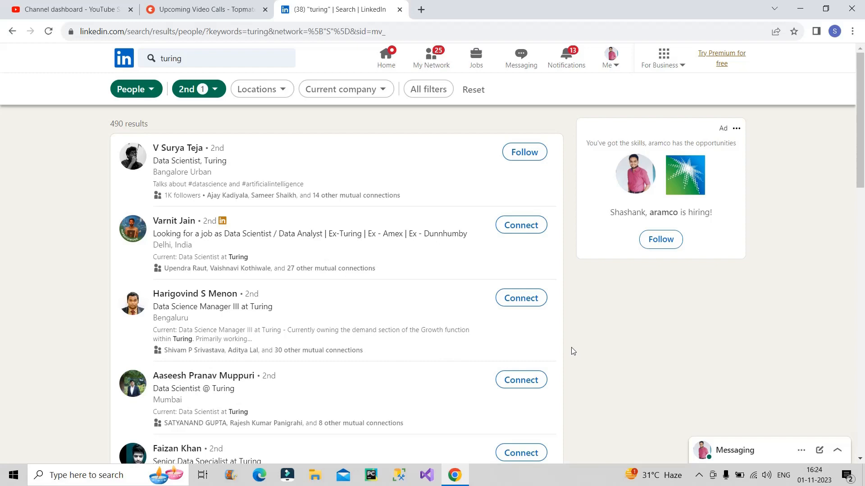
Step: Reopen the Jobs page with Turing's remote Data Analyst posting selected
click(476, 56)
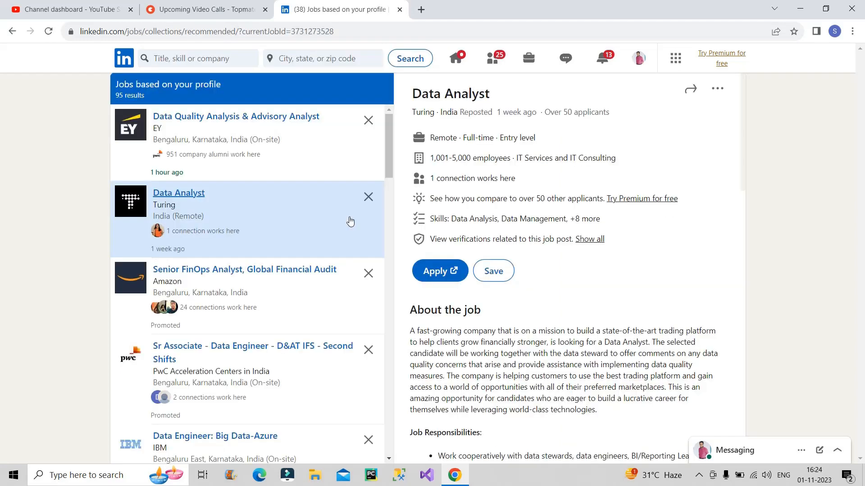
mouse_move(554, 125)
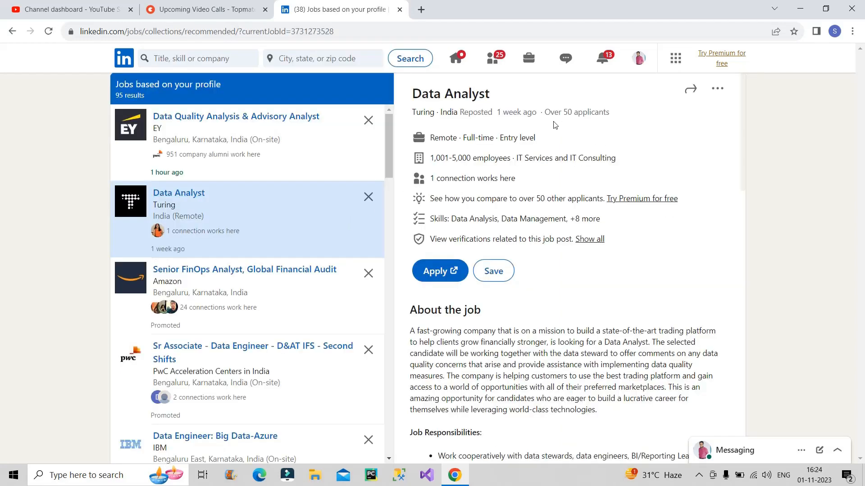